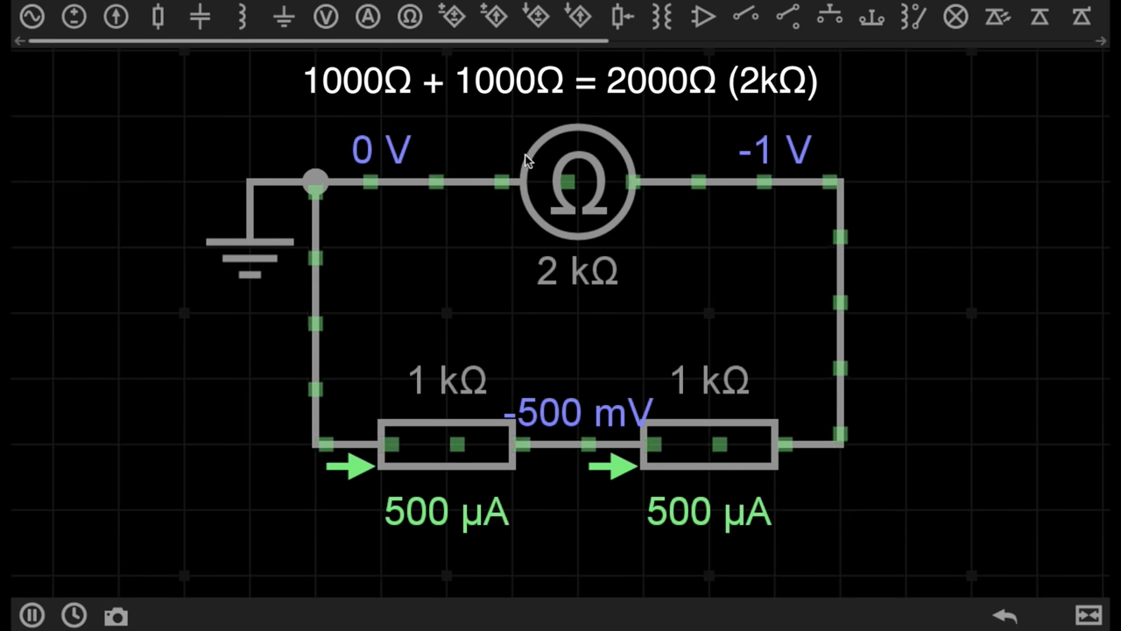
mouse_move(623, 295)
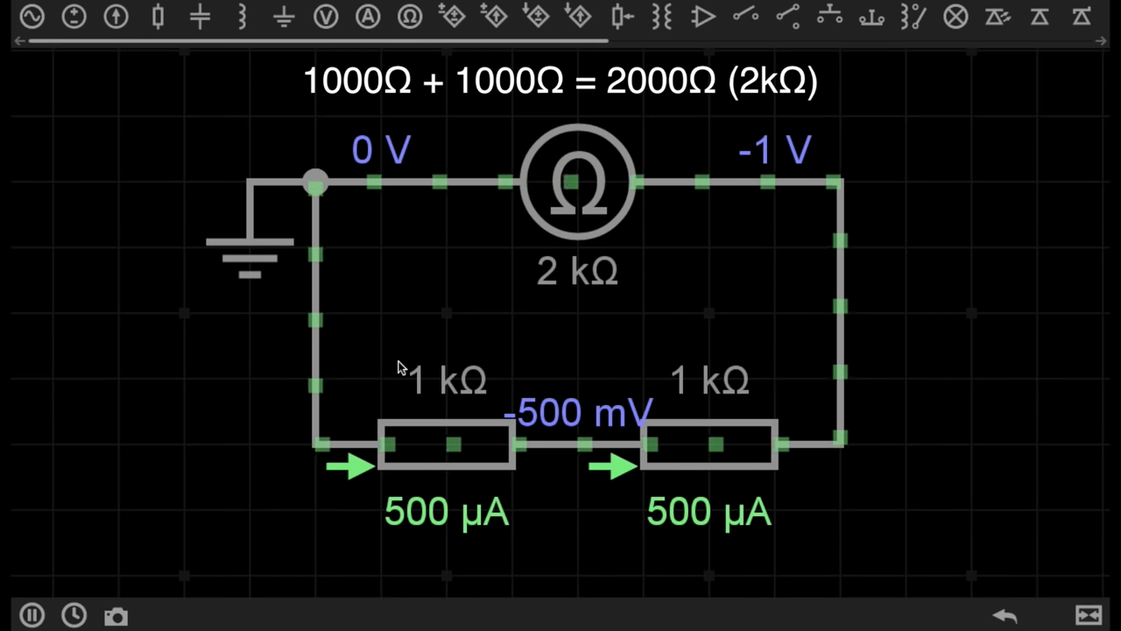
mouse_move(741, 301)
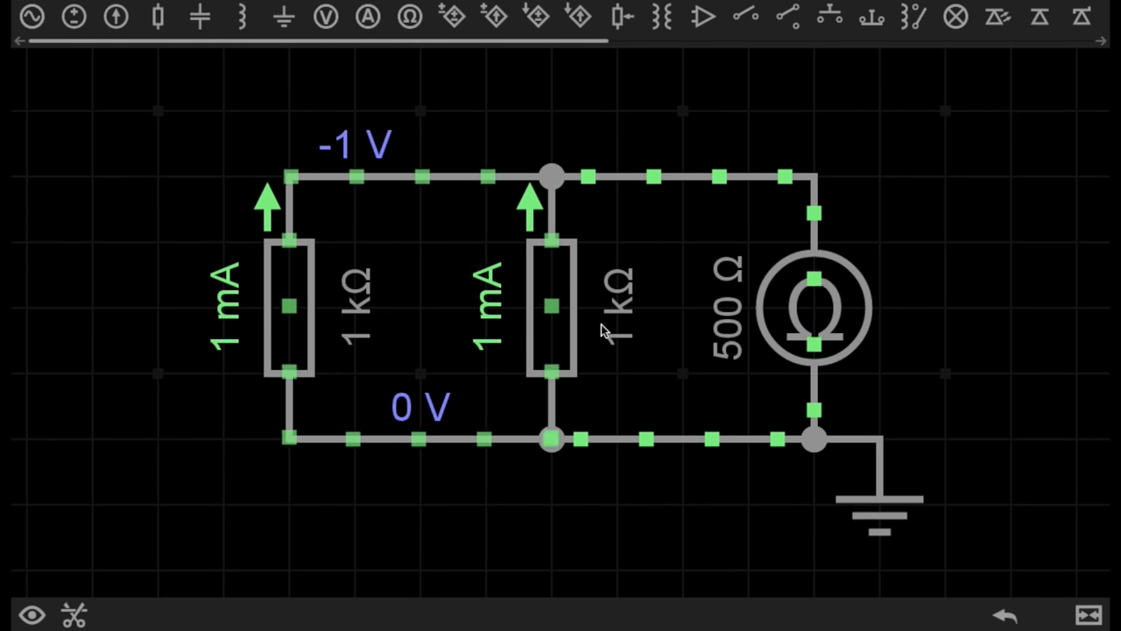
mouse_move(828, 348)
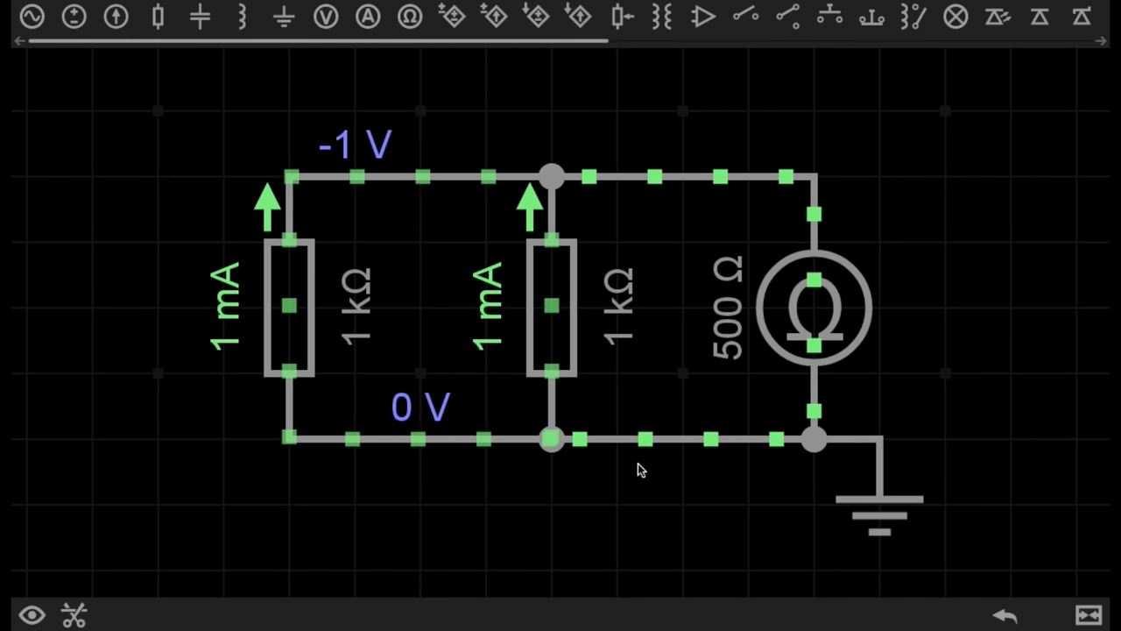
mouse_move(538, 283)
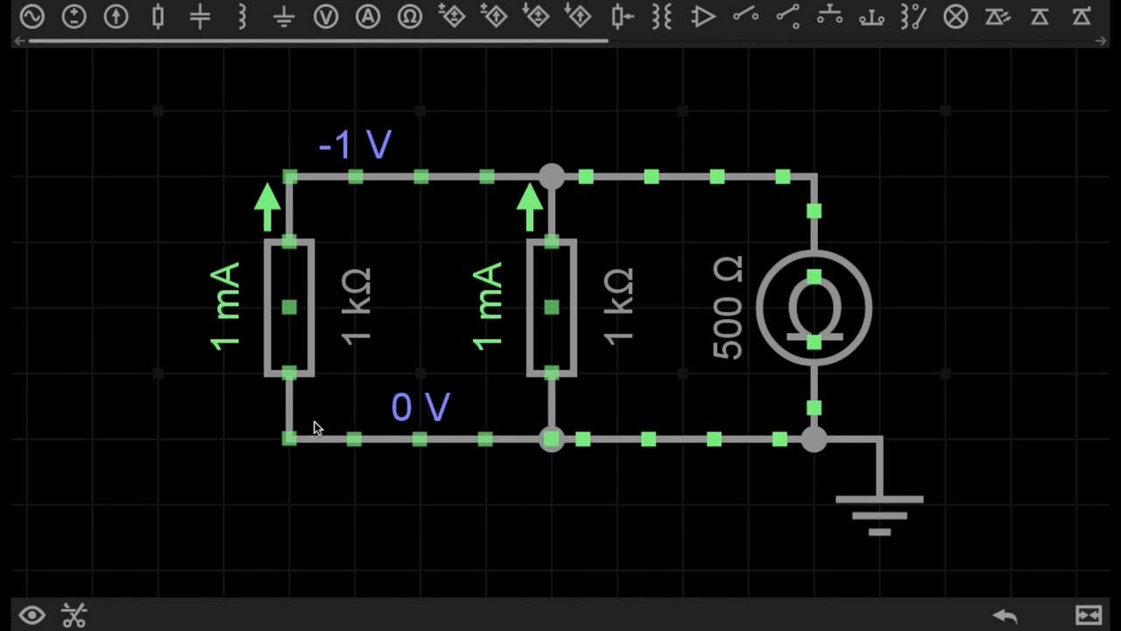
mouse_move(594, 172)
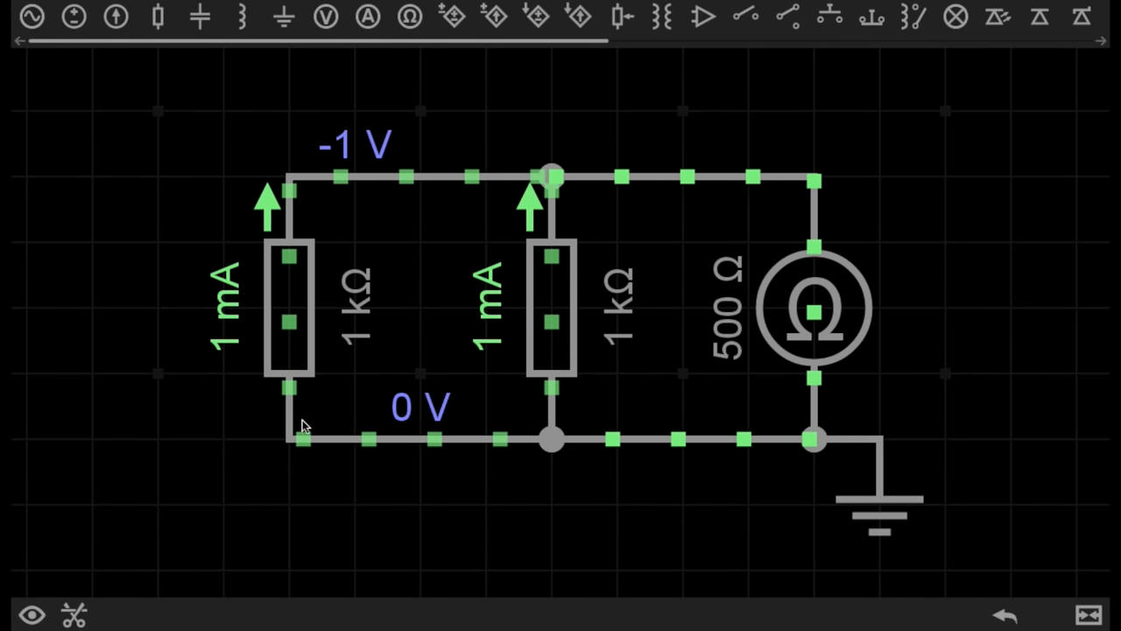
mouse_move(356, 181)
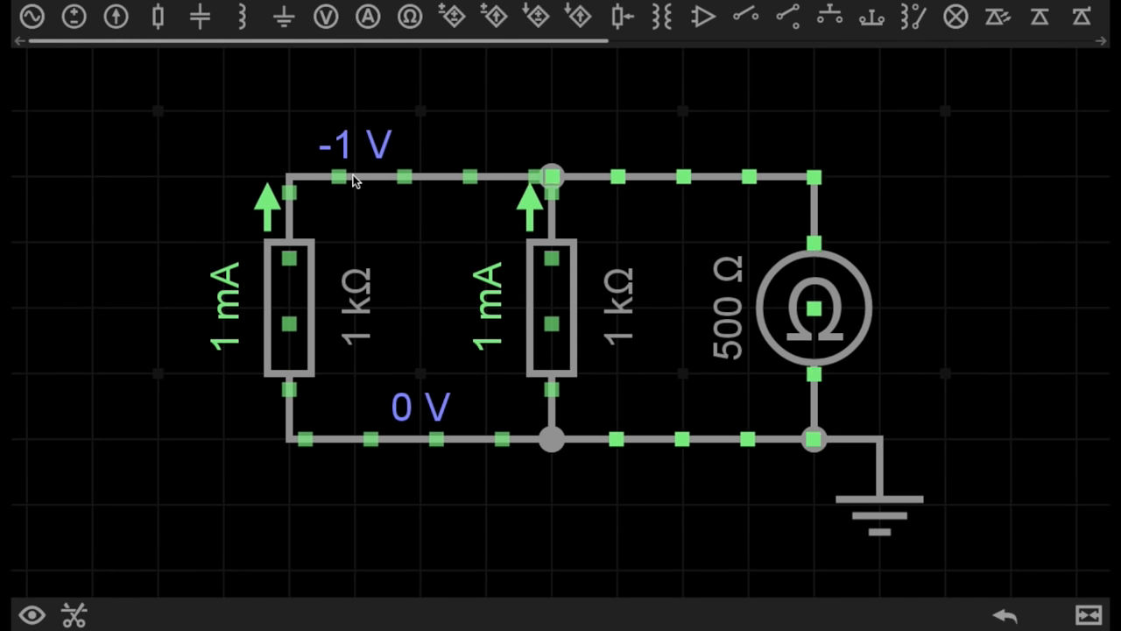
Run the two 1 kΩ parallel resistor circuit so the ohmmeter reads 500 Ω.
left_click(813, 306)
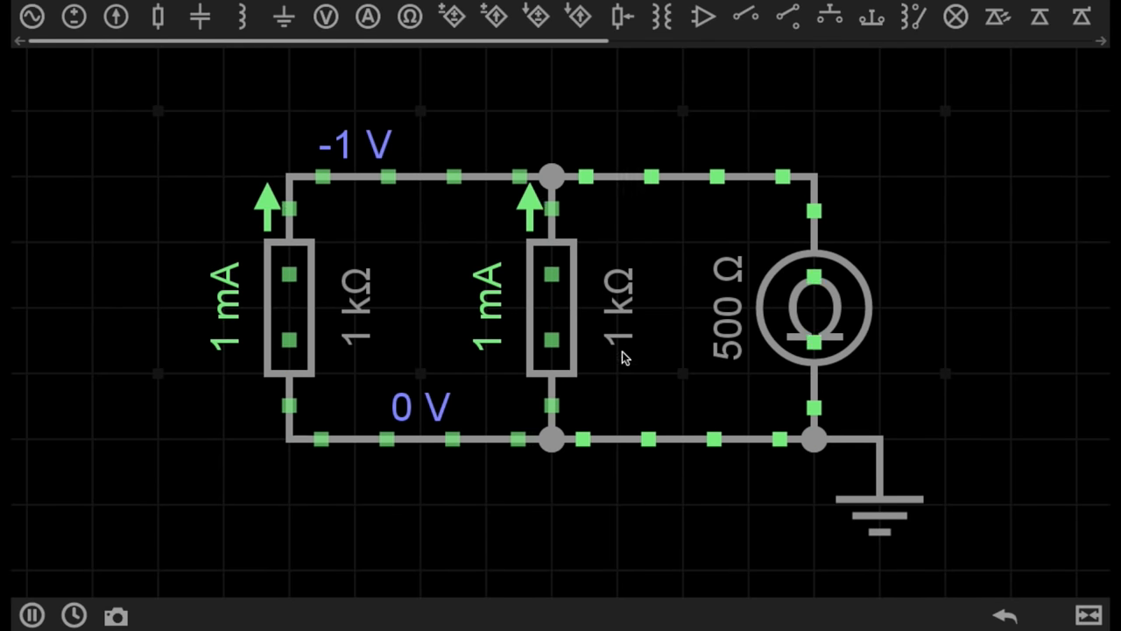
mouse_move(428, 111)
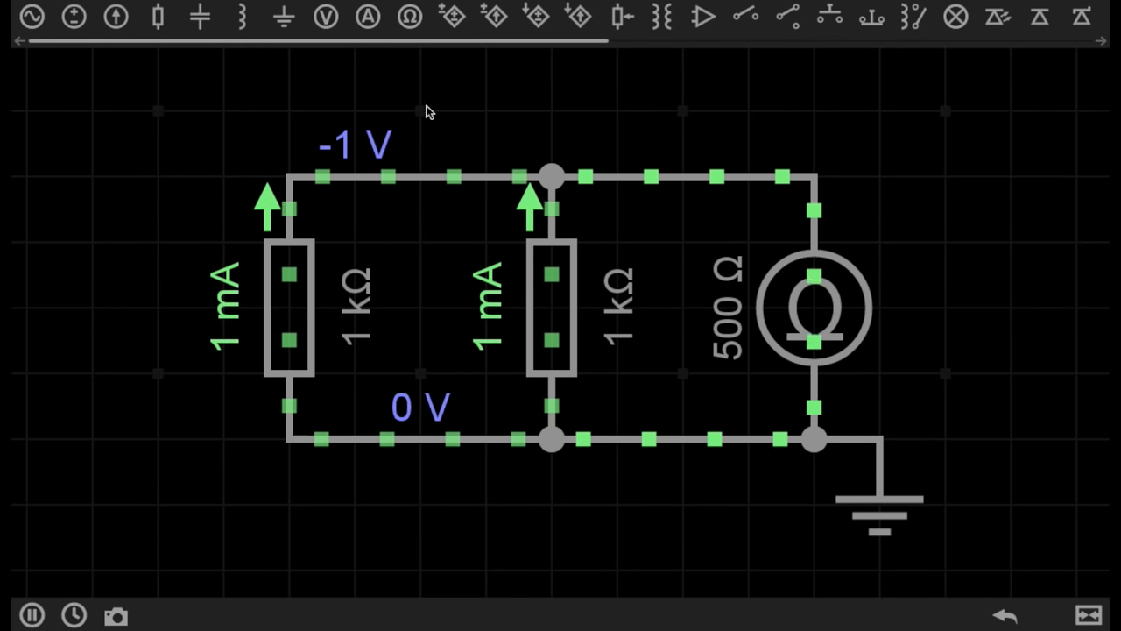
mouse_move(231, 228)
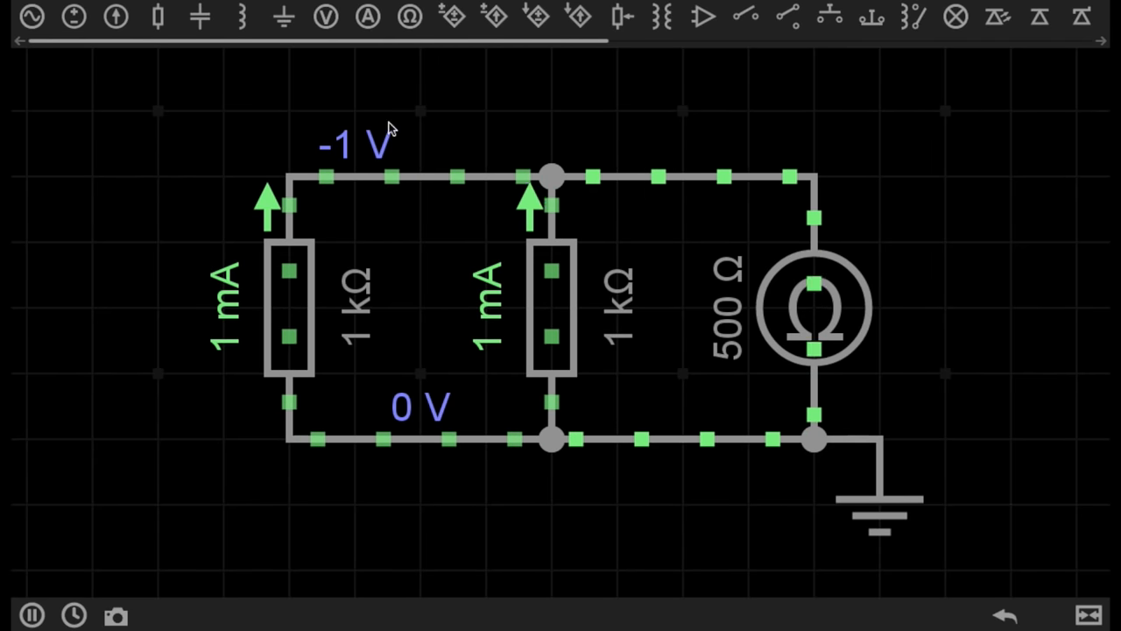
mouse_move(713, 292)
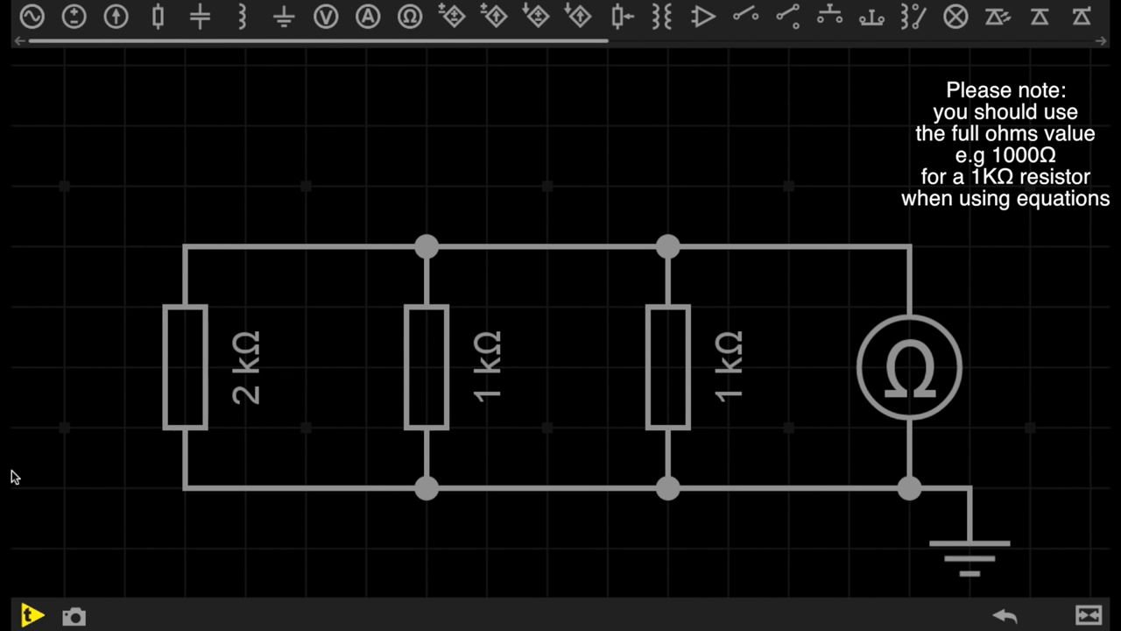
mouse_move(72, 365)
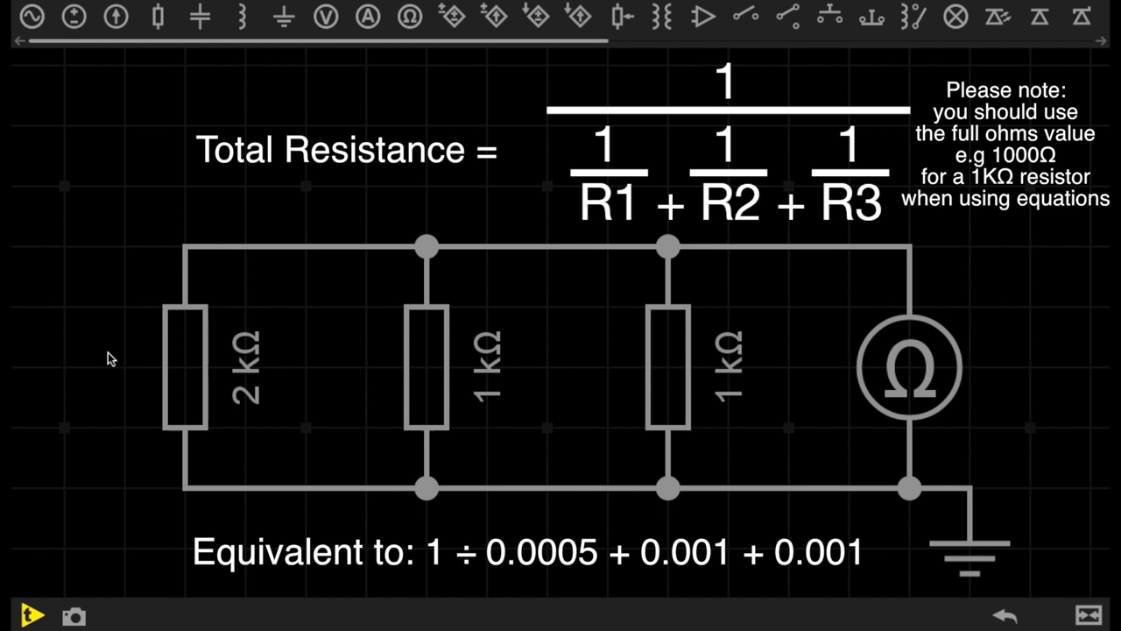
mouse_move(102, 185)
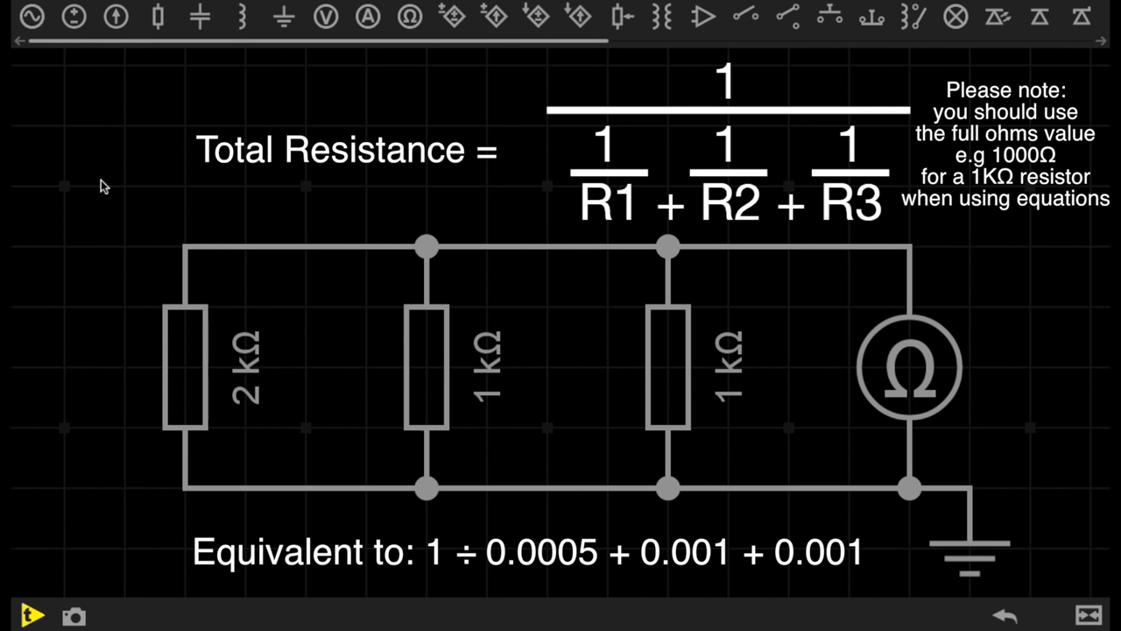